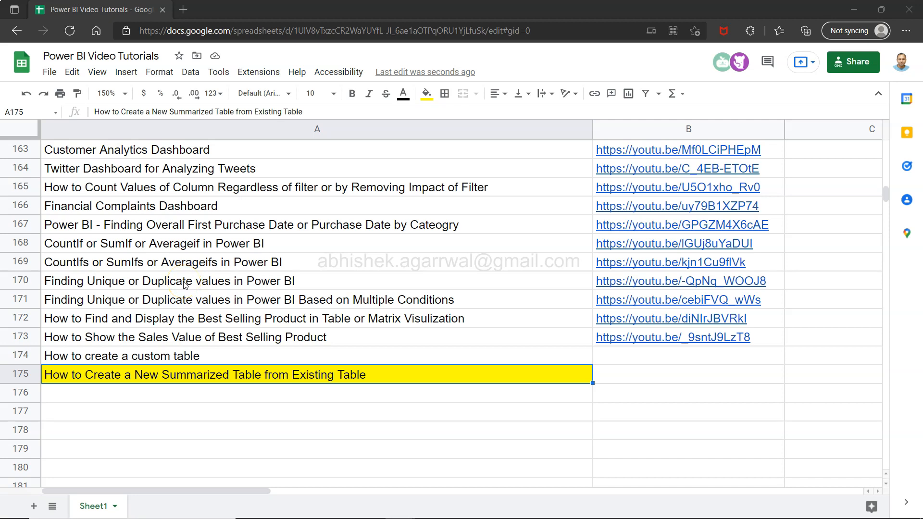
pyautogui.moveTo(110, 420)
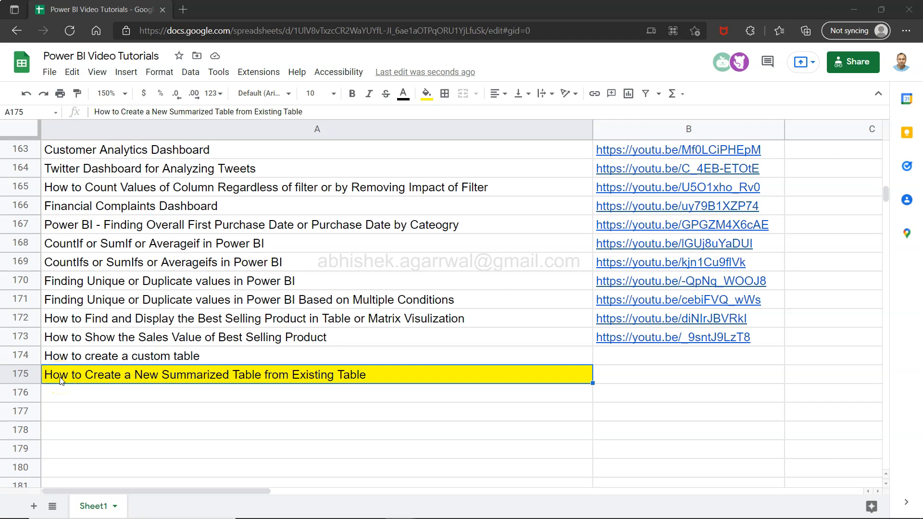
pyautogui.moveTo(202, 385)
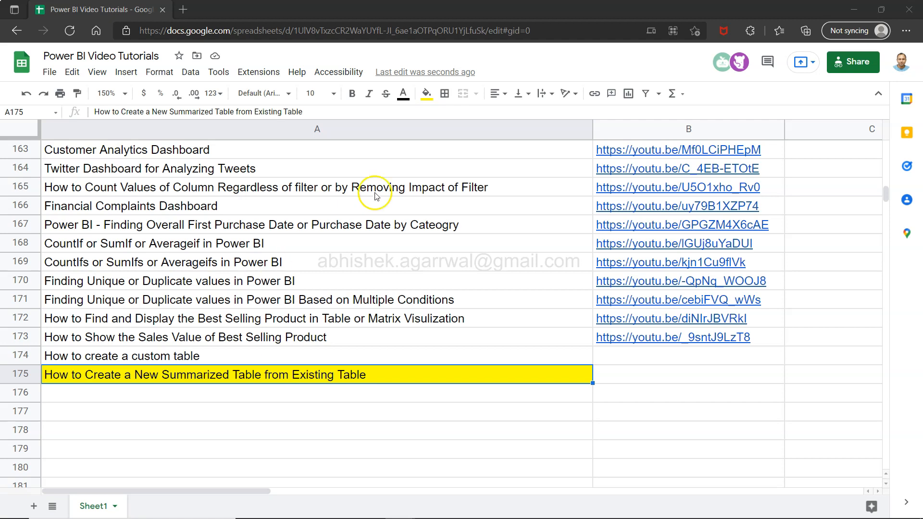
pyautogui.moveTo(445, 282)
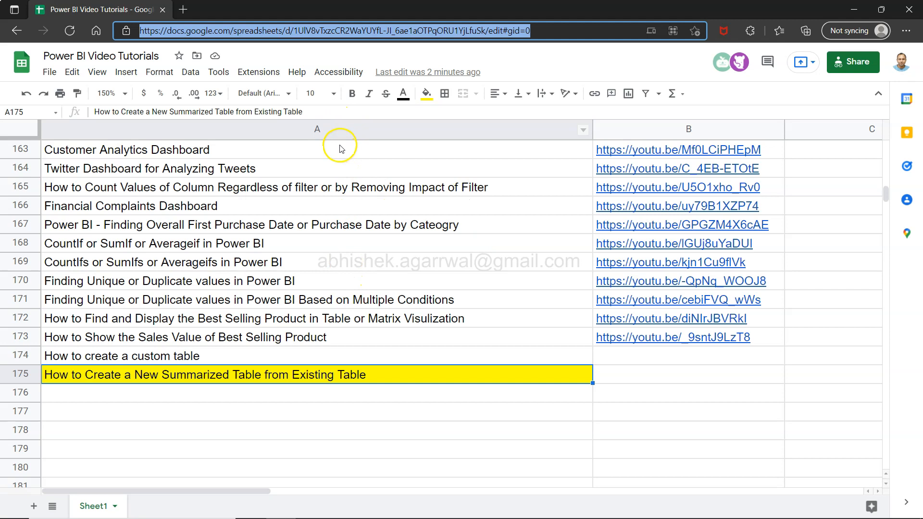
pyautogui.moveTo(347, 132)
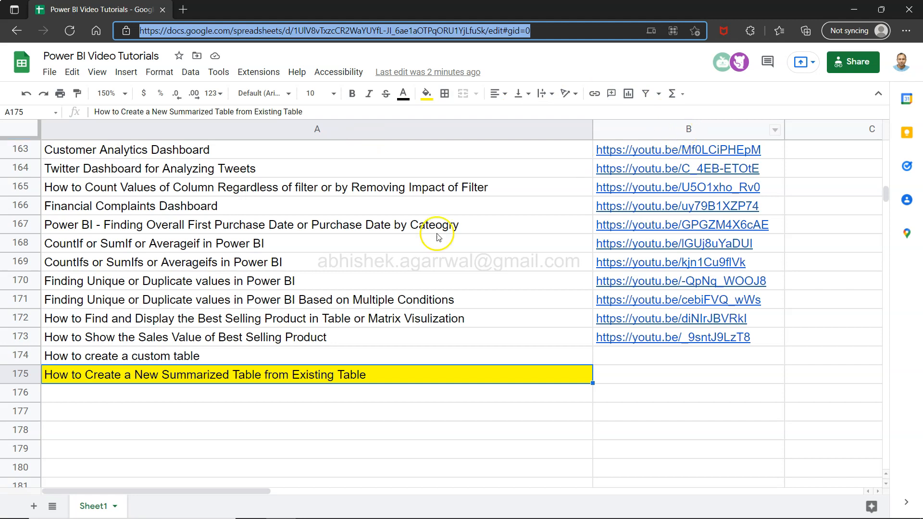
pyautogui.moveTo(403, 289)
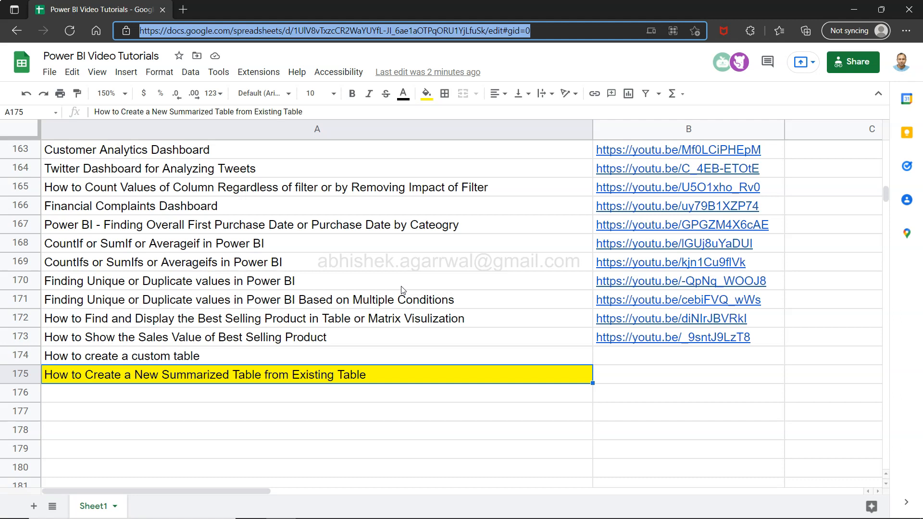
pyautogui.moveTo(269, 233)
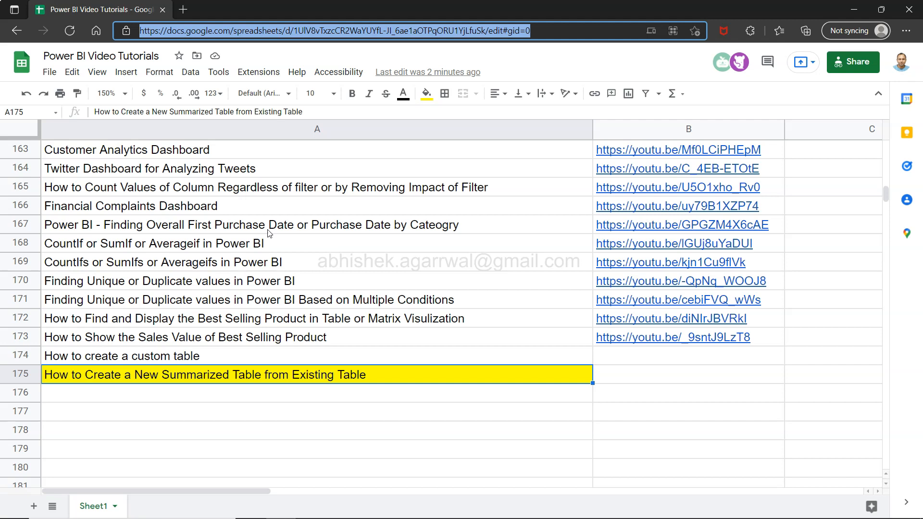
pyautogui.moveTo(47, 391)
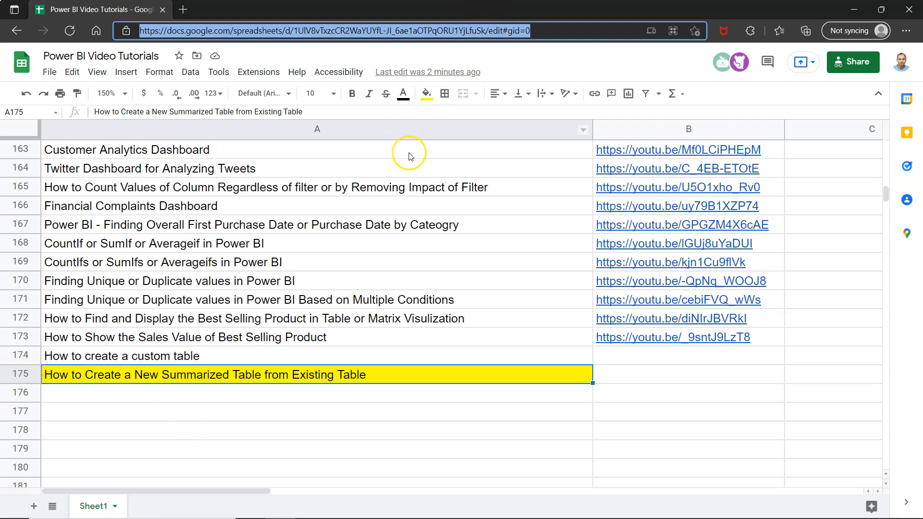
pyautogui.moveTo(397, 261)
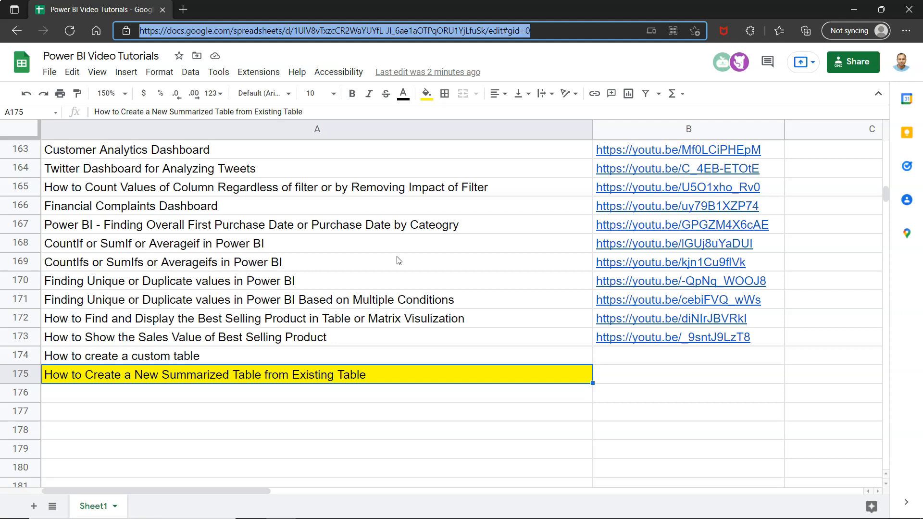
# - Switch to Power BI Desktop's Data view and show the Orders table rows in the grid
pyautogui.press('alt+tab')
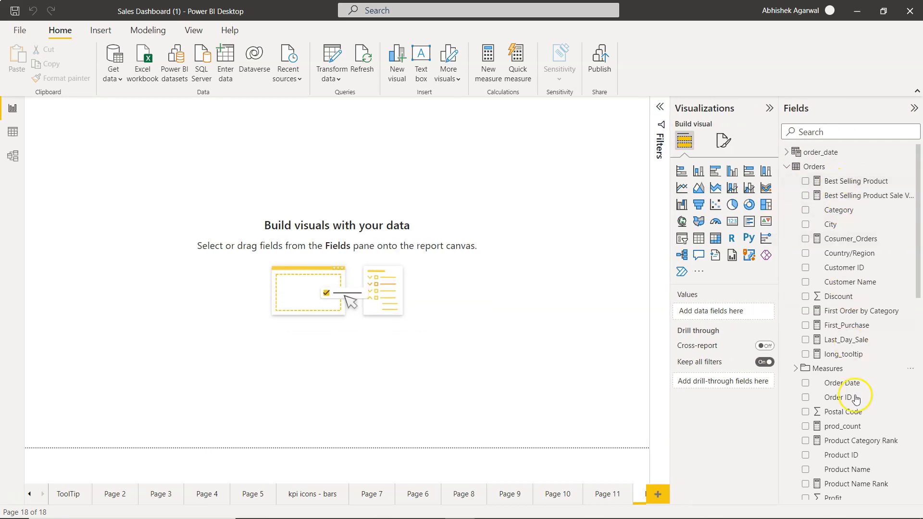
pyautogui.moveTo(855, 412)
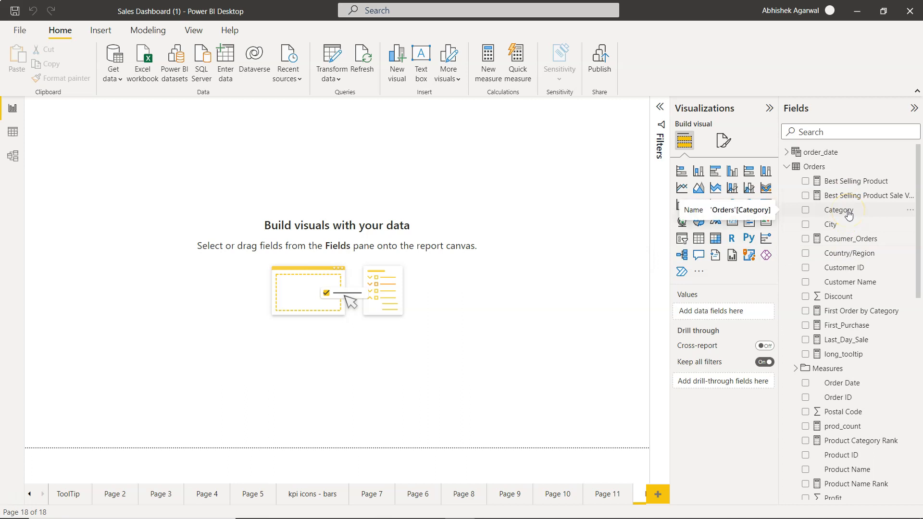
pyautogui.scroll(-3)
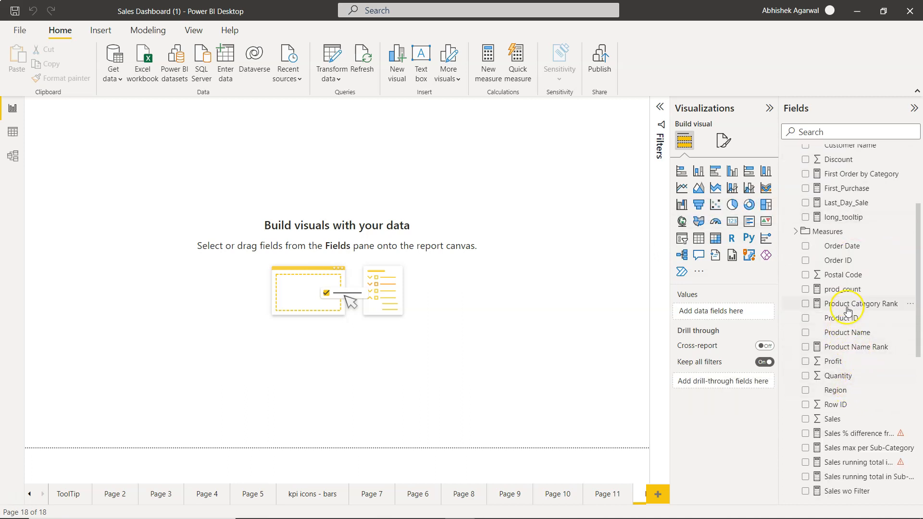
pyautogui.scroll(-3)
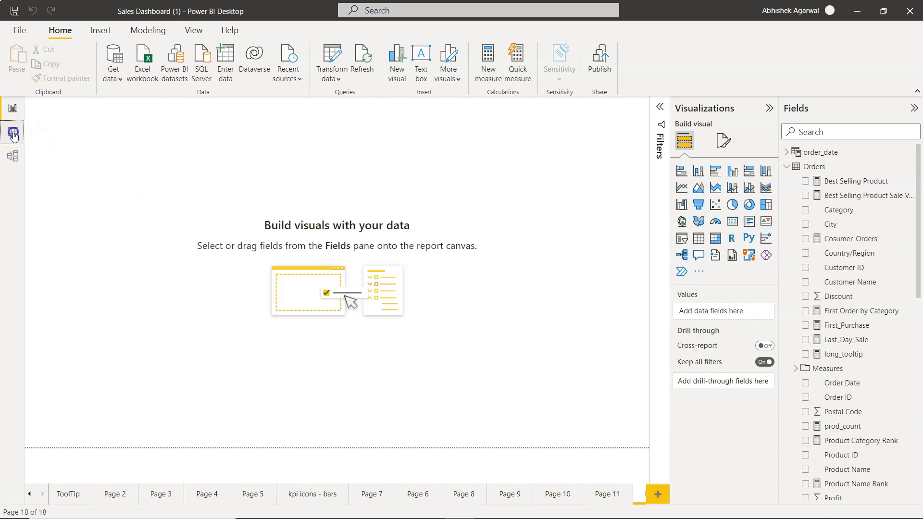
pyautogui.click(13, 133)
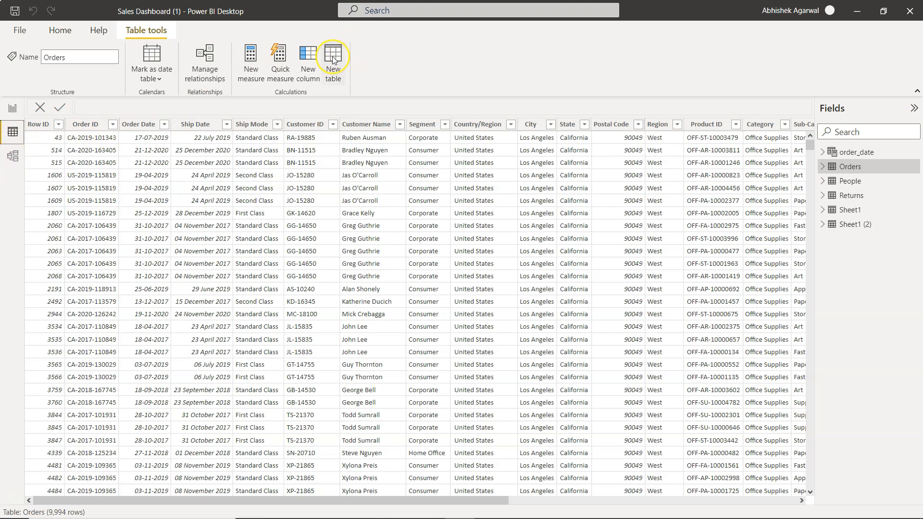
pyautogui.moveTo(332, 56)
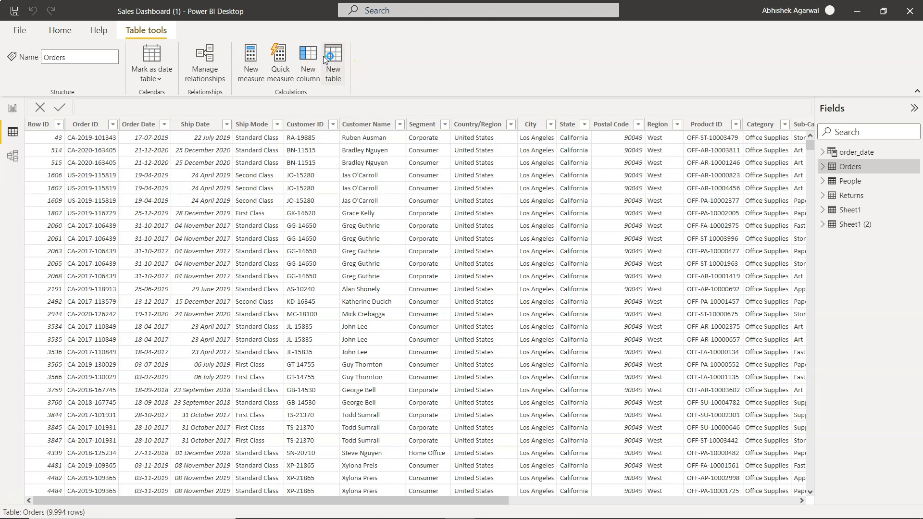
# - Start a new table: Regional Sales = SUMMARIZE(Orders, Orders[Region], Orders[Category], …
pyautogui.click(333, 59)
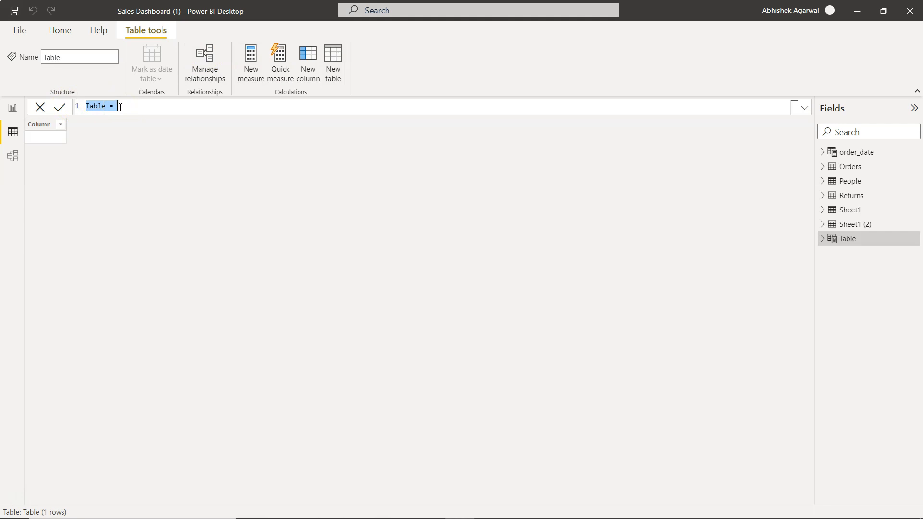
pyautogui.write('Regional Sales')
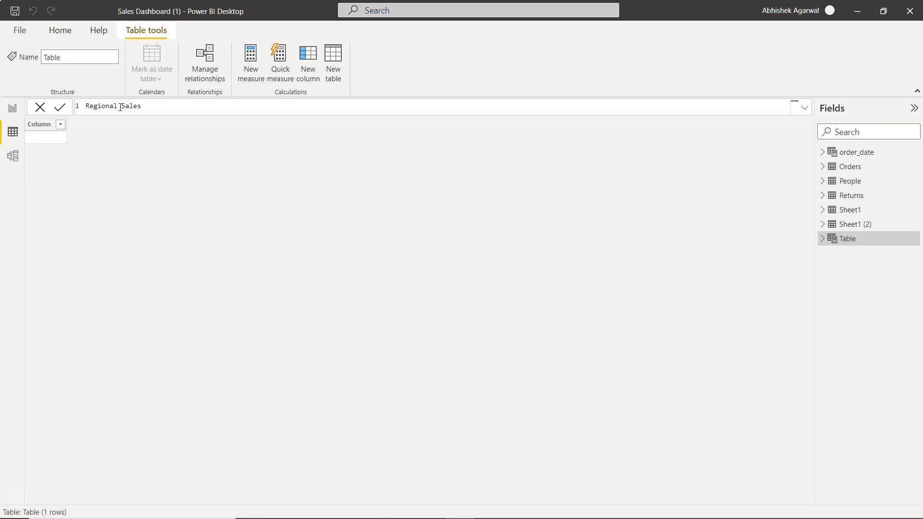
pyautogui.write('=')
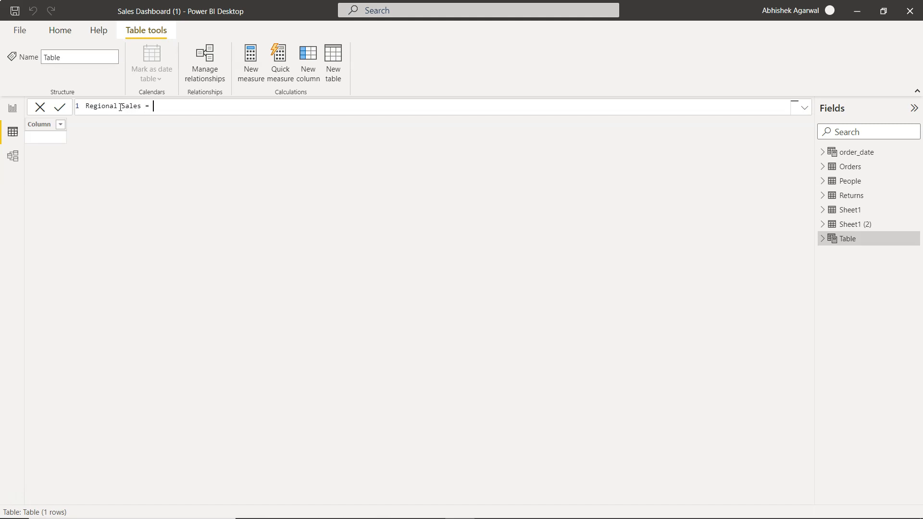
pyautogui.write('SUMMARIZE(')
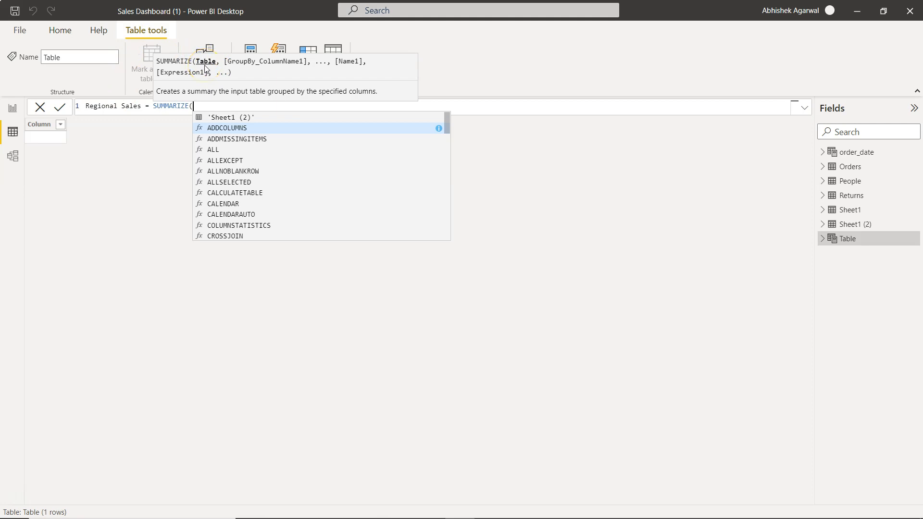
pyautogui.write('ord')
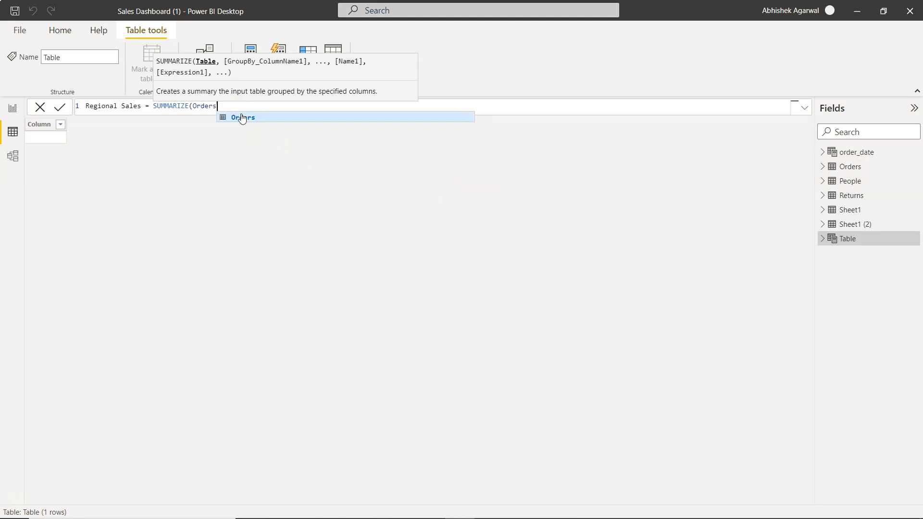
pyautogui.write(',')
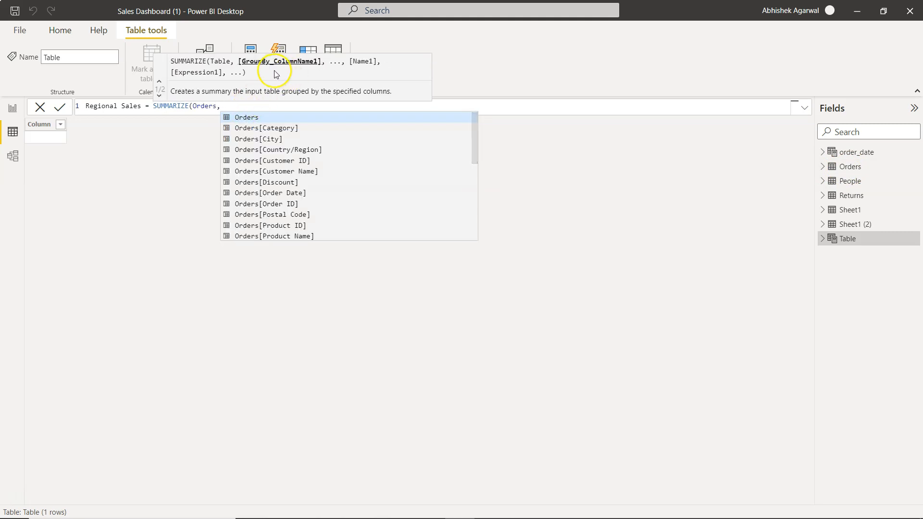
pyautogui.moveTo(291, 72)
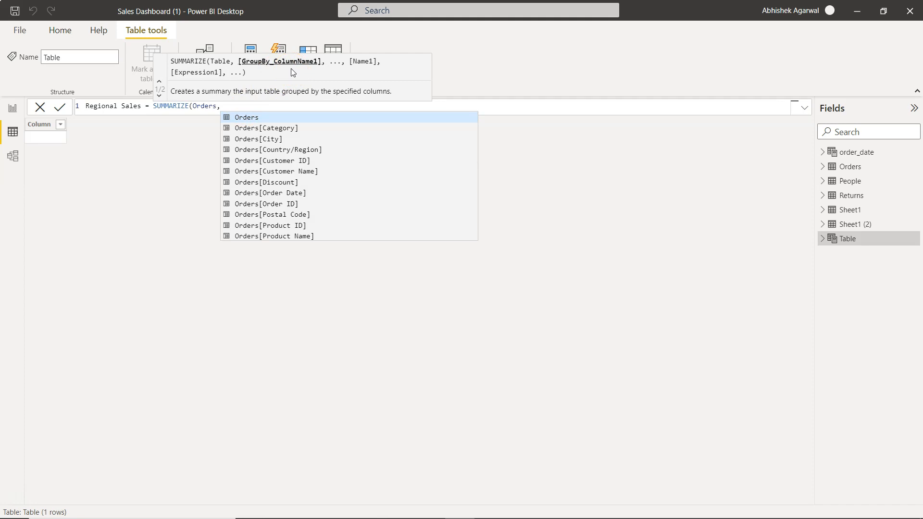
pyautogui.write('Region],Orders[Category]')
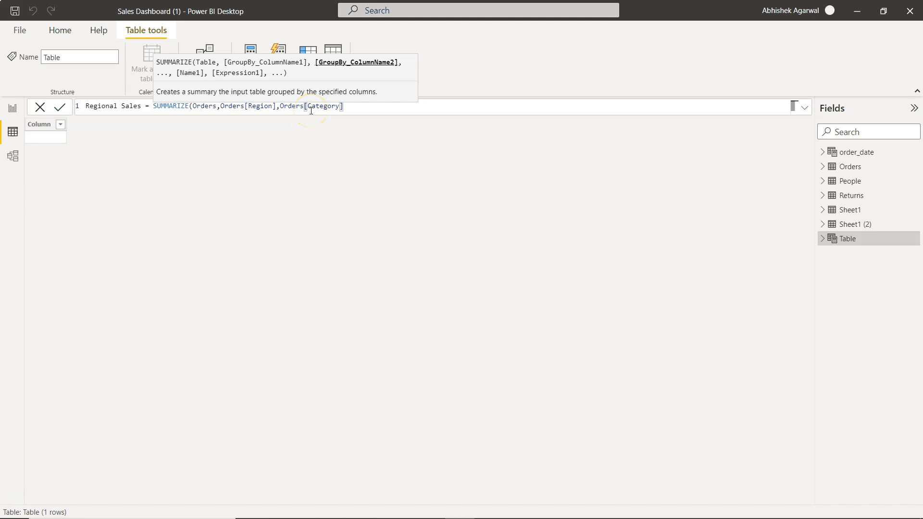
pyautogui.write(',')
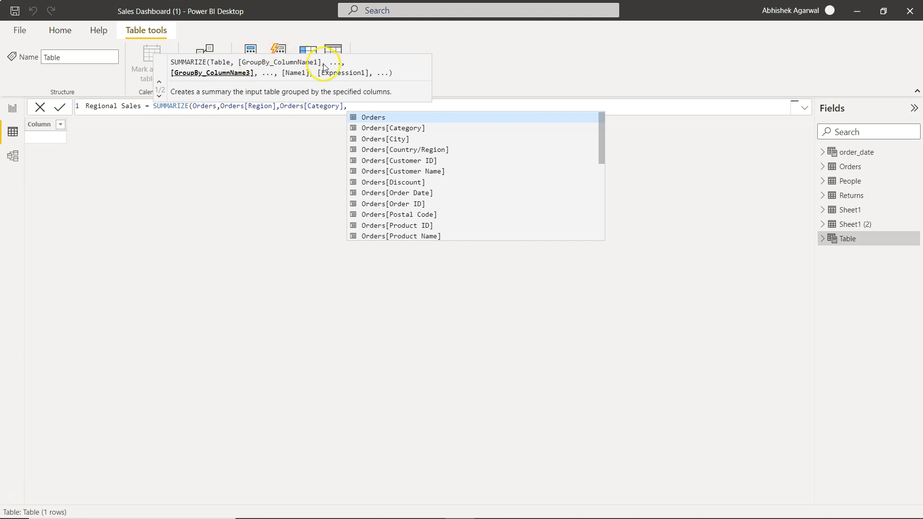
pyautogui.moveTo(300, 77)
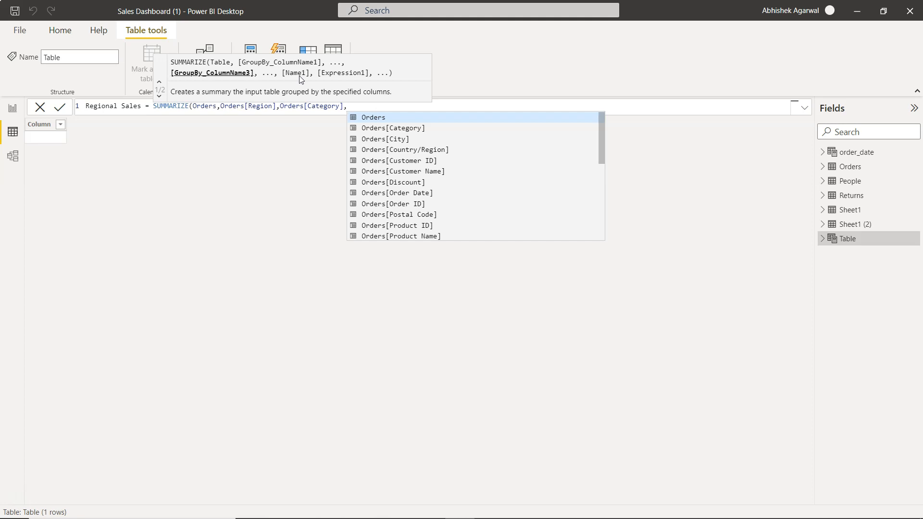
# - Complete the formula with "Sales", SUM(Orders[Sales]) as the aggregated column
pyautogui.write(',"sa')
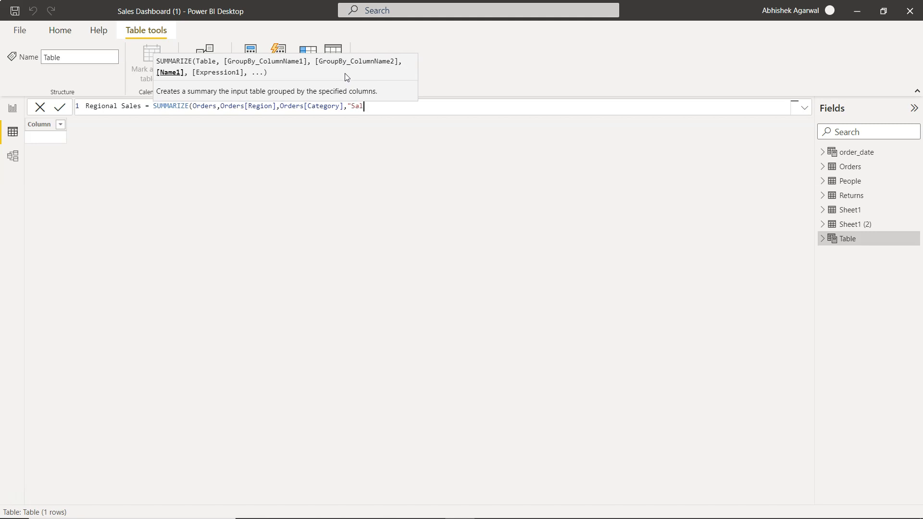
pyautogui.write('es",')
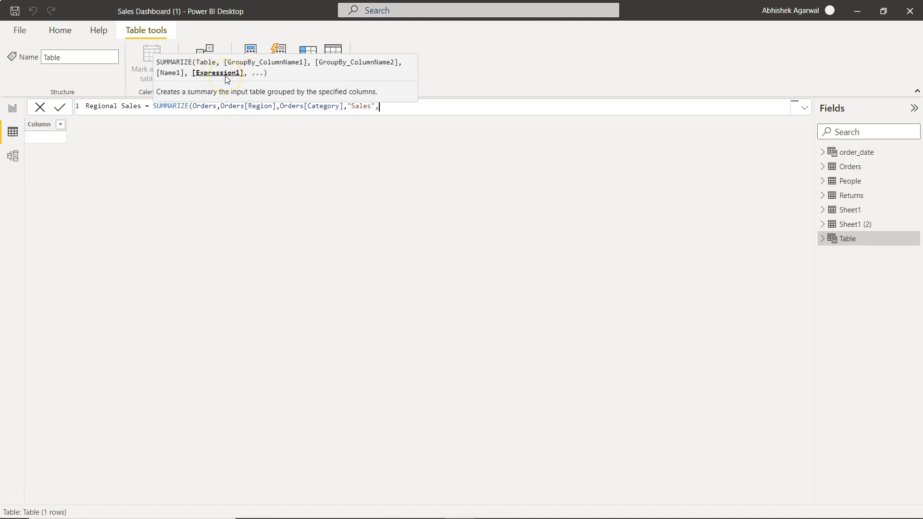
pyautogui.write('s')
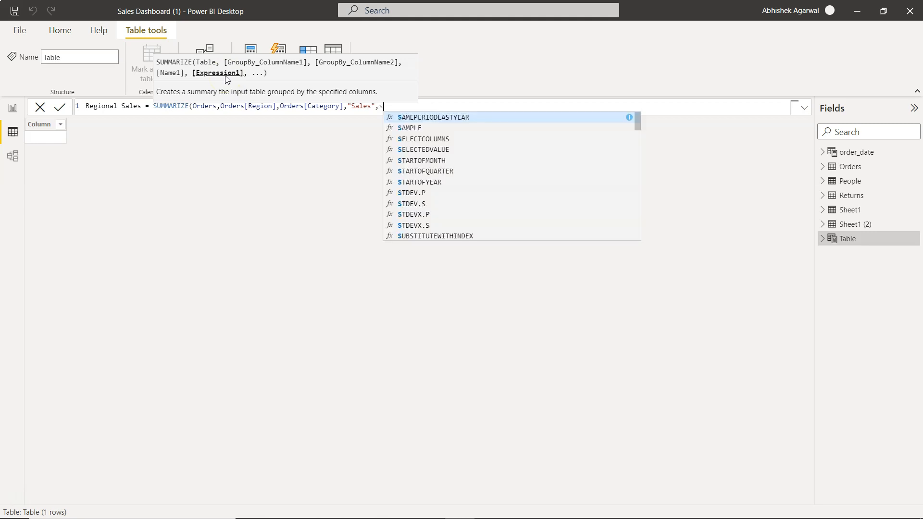
pyautogui.write('SUM(sal')
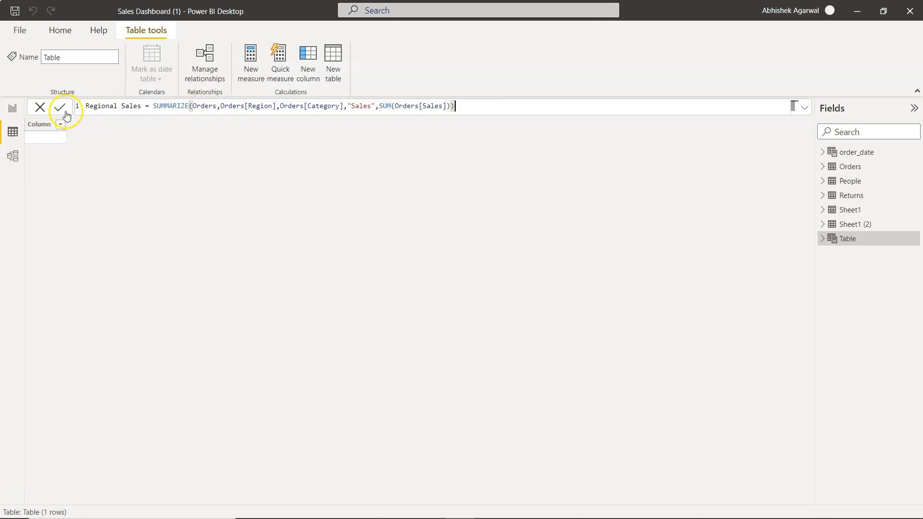
pyautogui.click(60, 107)
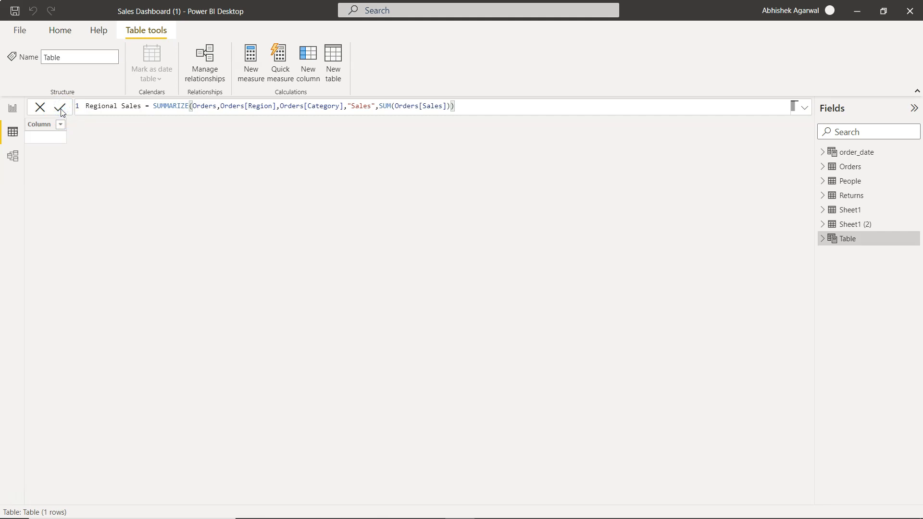
# - Commit the formula so Regional Sales shows 12 rows of Region, Category and summed Sales
pyautogui.click(60, 106)
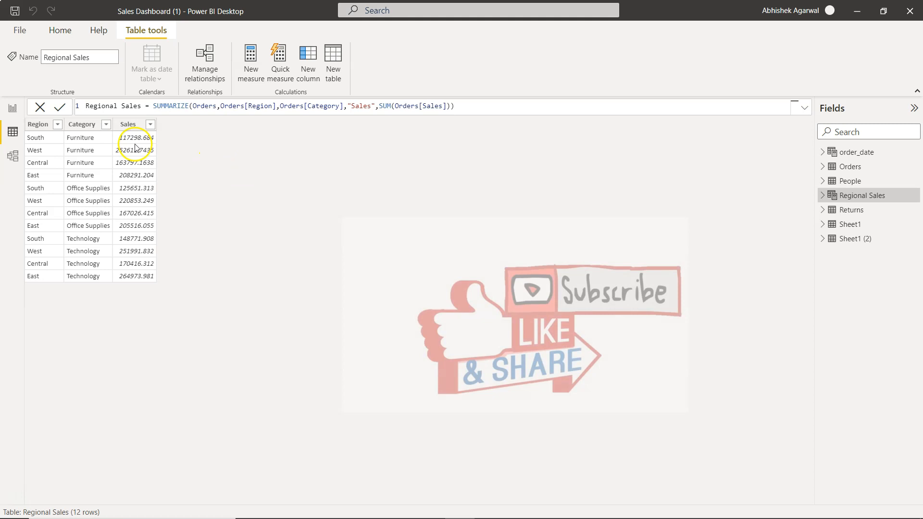
pyautogui.click(824, 167)
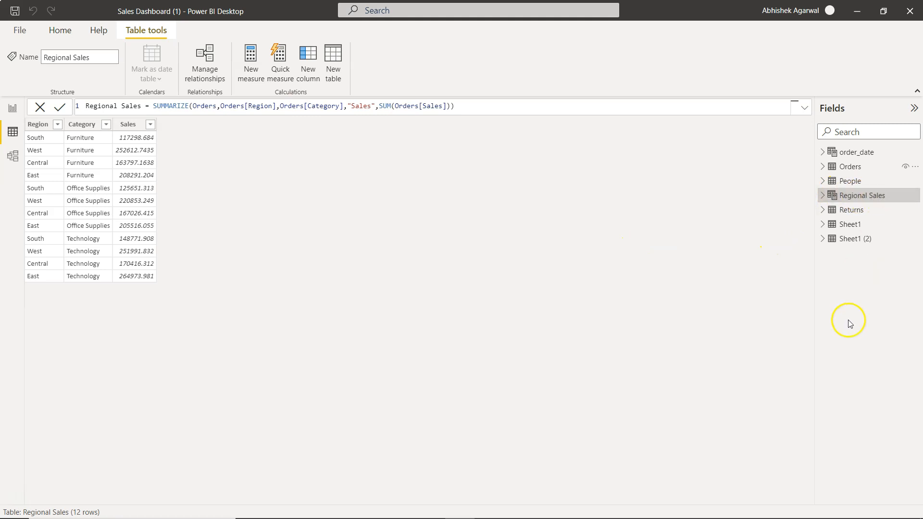
pyautogui.moveTo(865, 195)
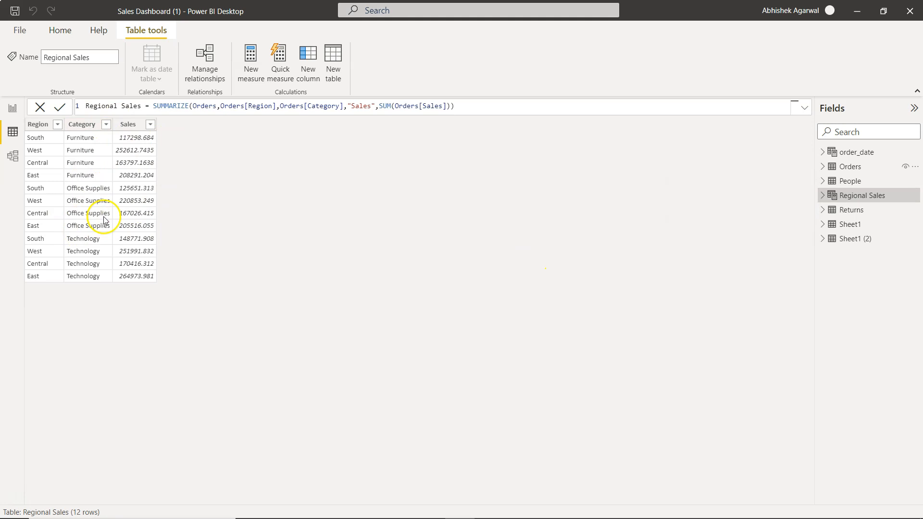
pyautogui.moveTo(104, 222)
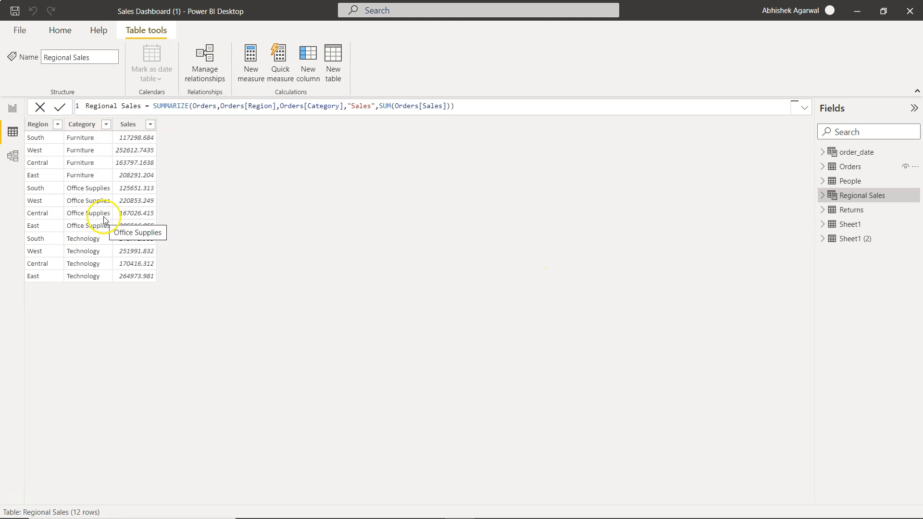